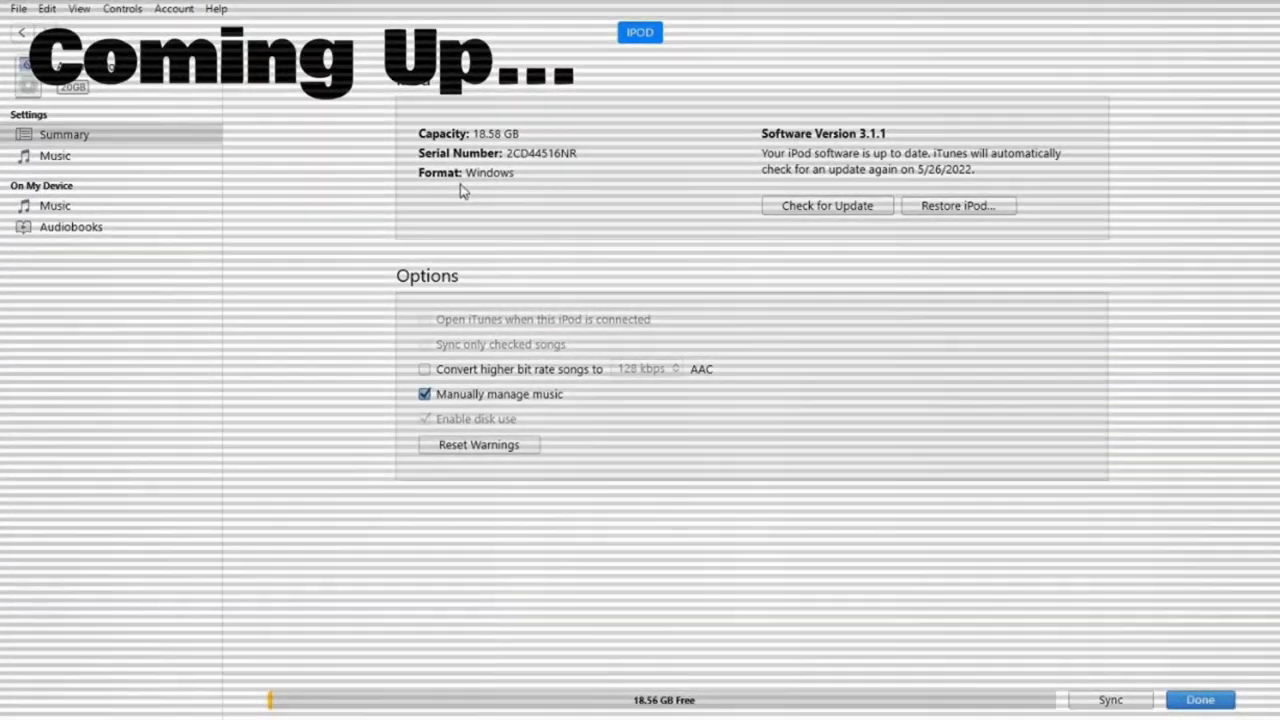
Step: Open the ARISTOTLE (D:) iPod drive from its AutoPlay notification without scanning it
{"action": "left_click", "coordinate": [55, 155]}
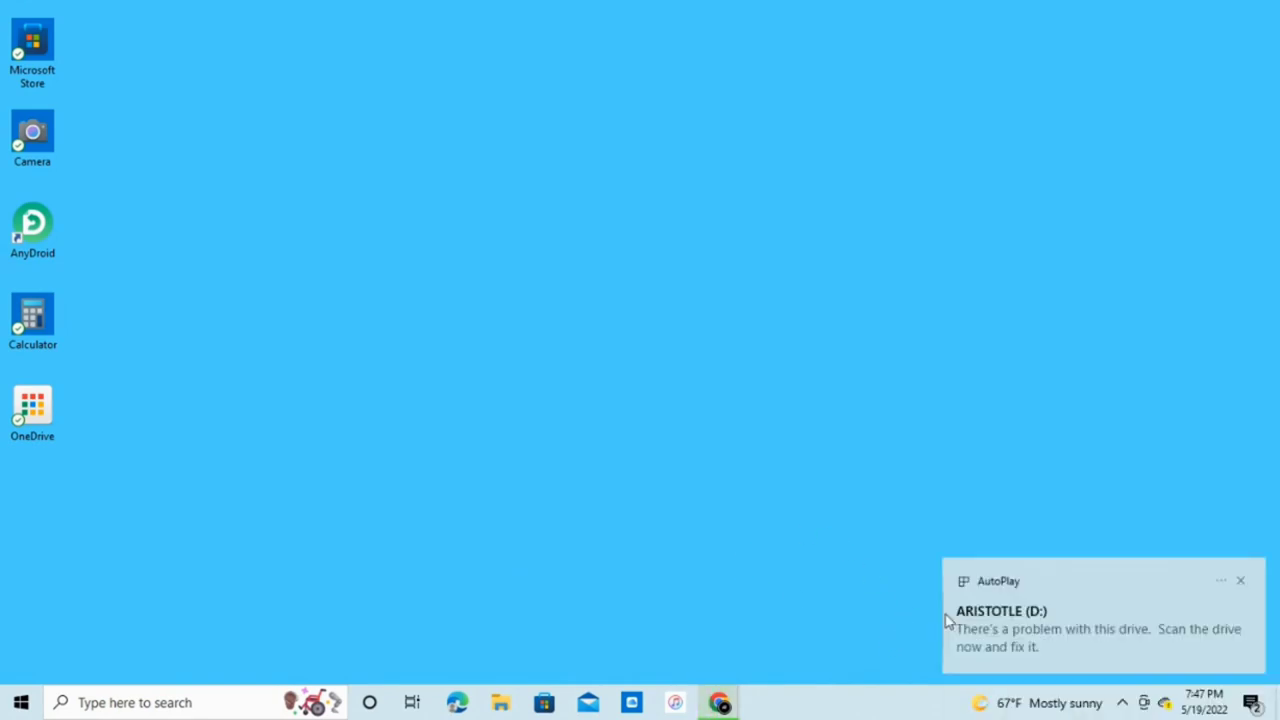
{"action": "left_click", "coordinate": [1241, 580]}
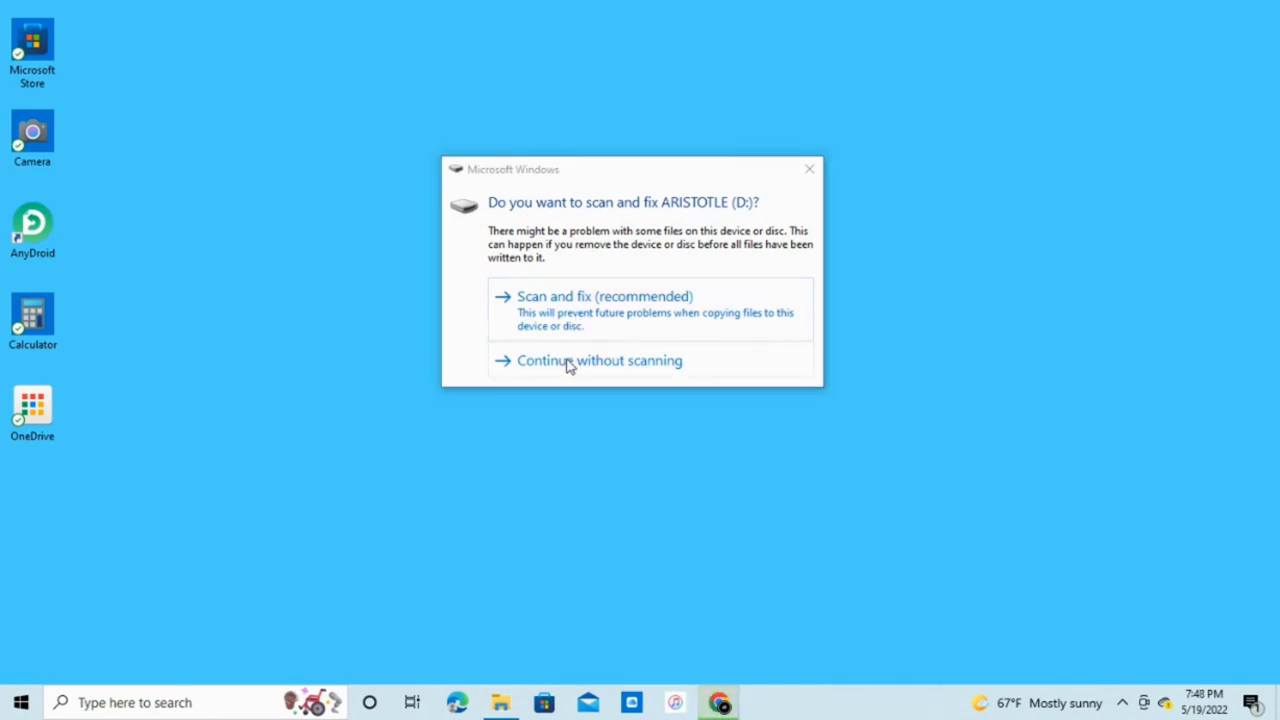
{"action": "left_click", "coordinate": [599, 360]}
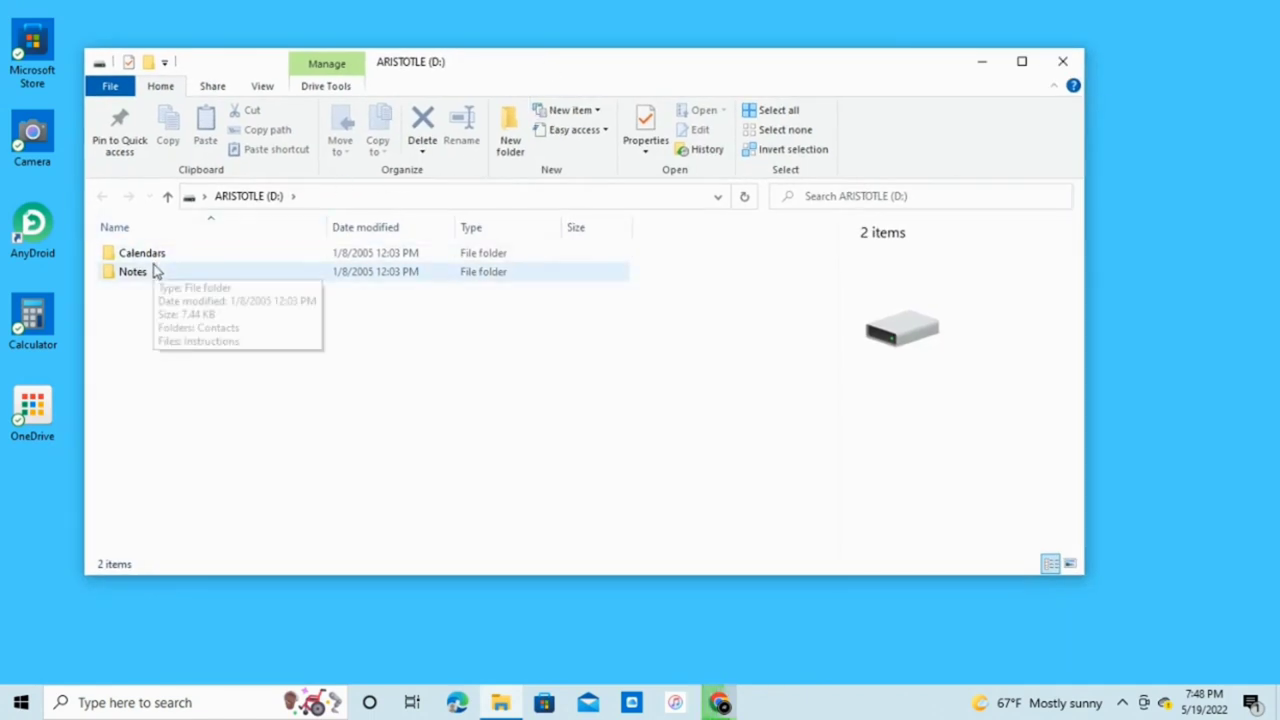
{"action": "mouse_move", "coordinate": [159, 223]}
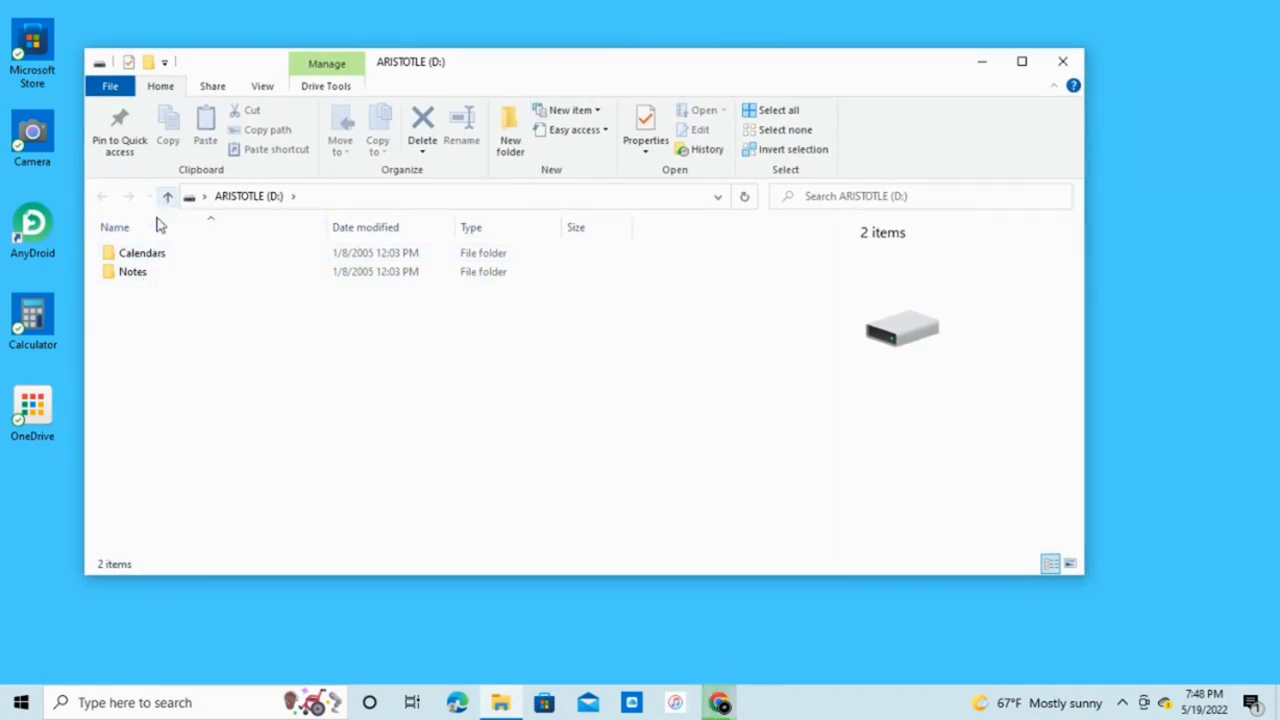
{"action": "left_click", "coordinate": [167, 196]}
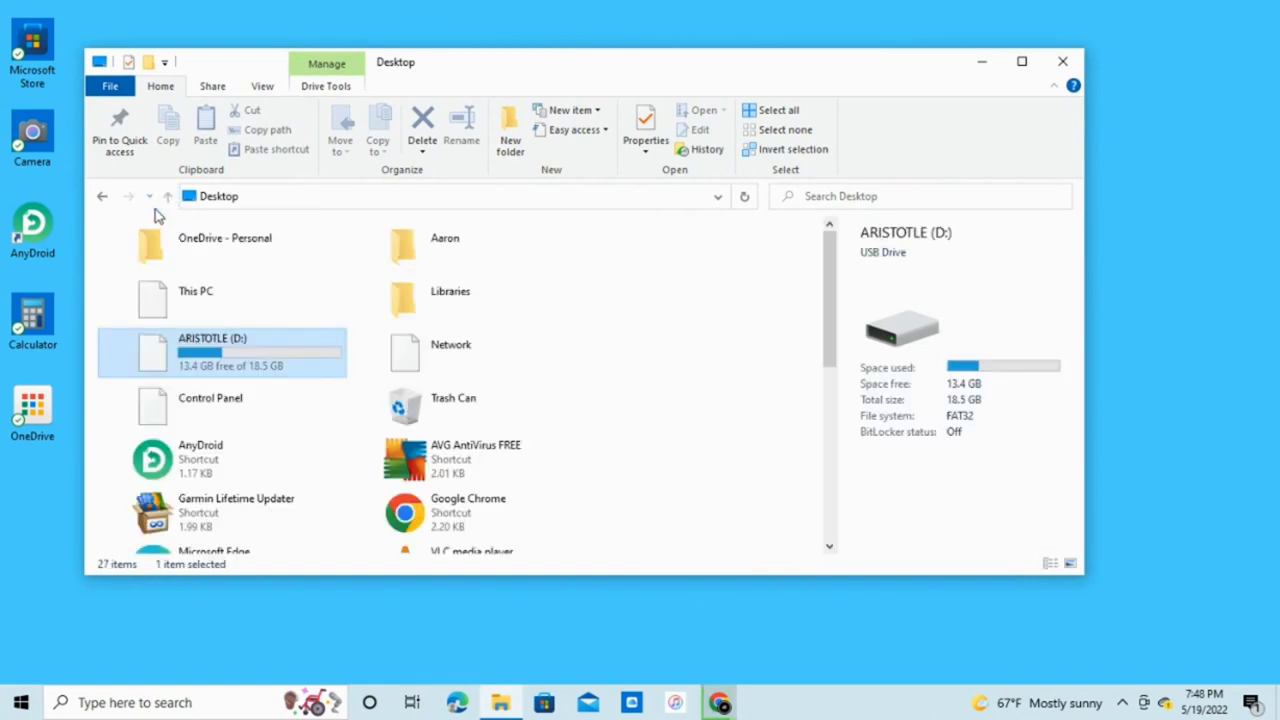
{"action": "scroll", "scroll_direction": "down", "scroll_amount": 3}
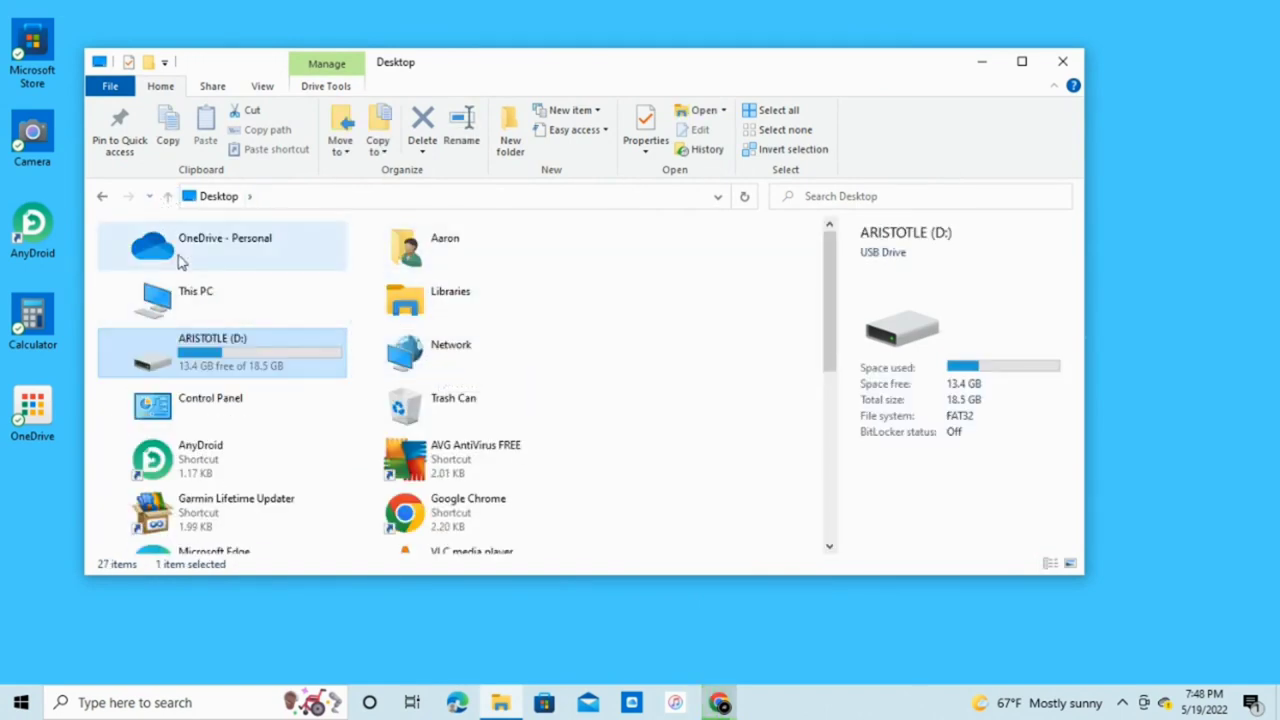
{"action": "double_click", "coordinate": [212, 352]}
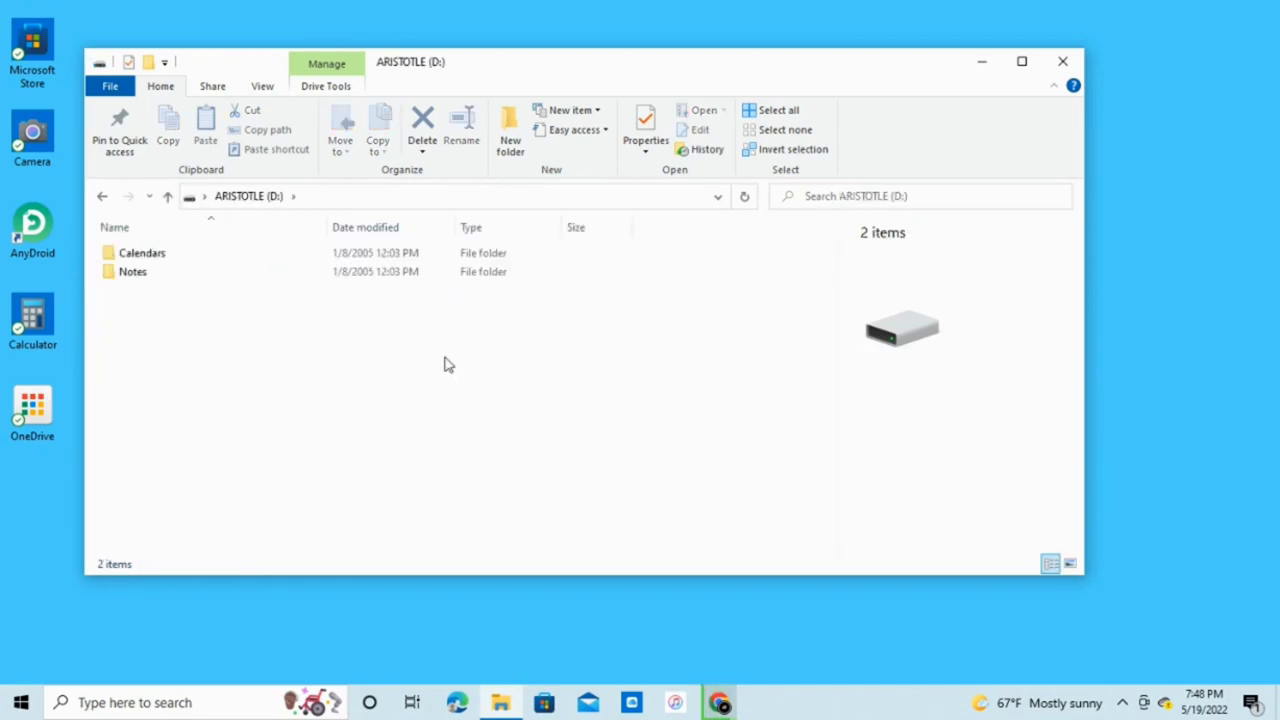
{"action": "mouse_move", "coordinate": [133, 271]}
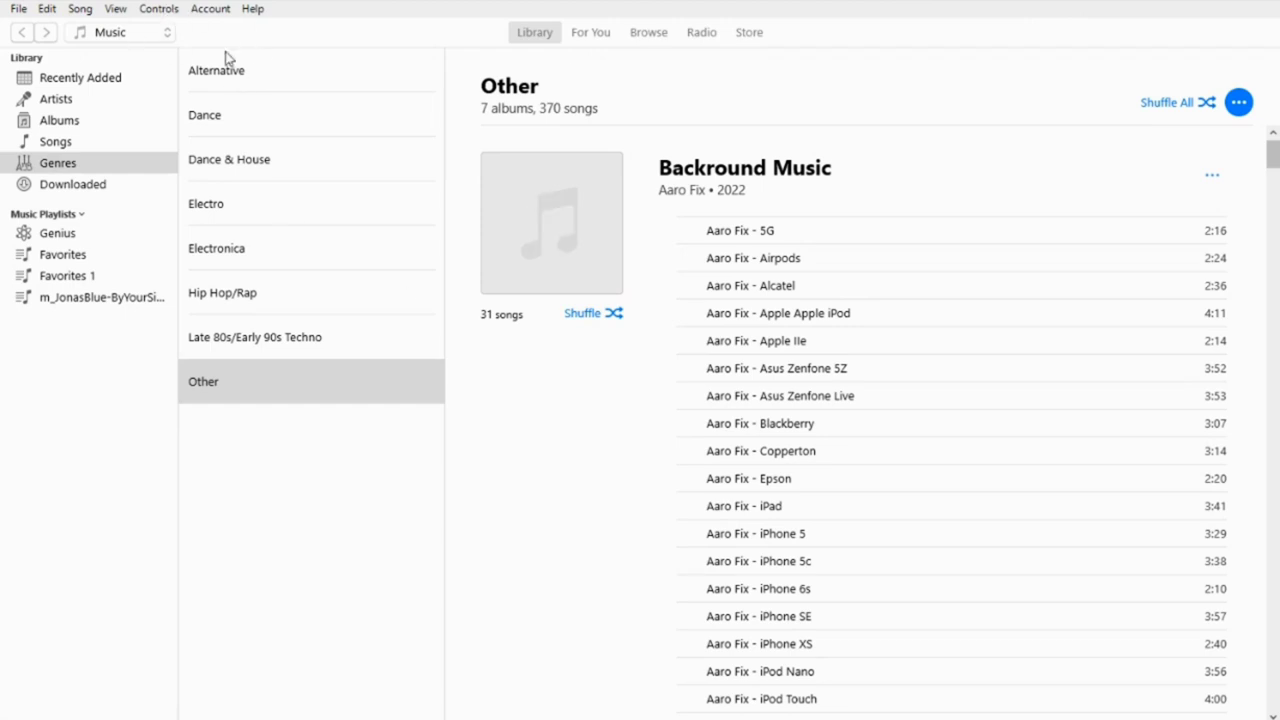
{"action": "mouse_move", "coordinate": [248, 108]}
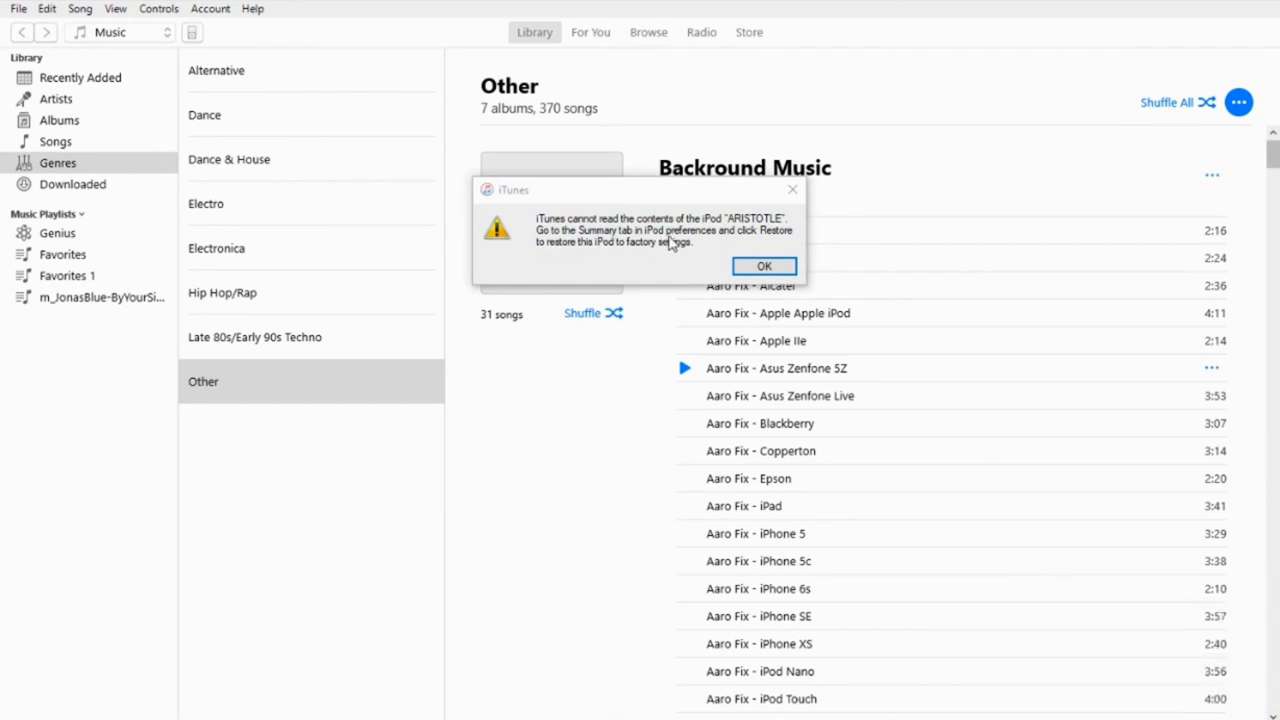
{"action": "mouse_move", "coordinate": [728, 252]}
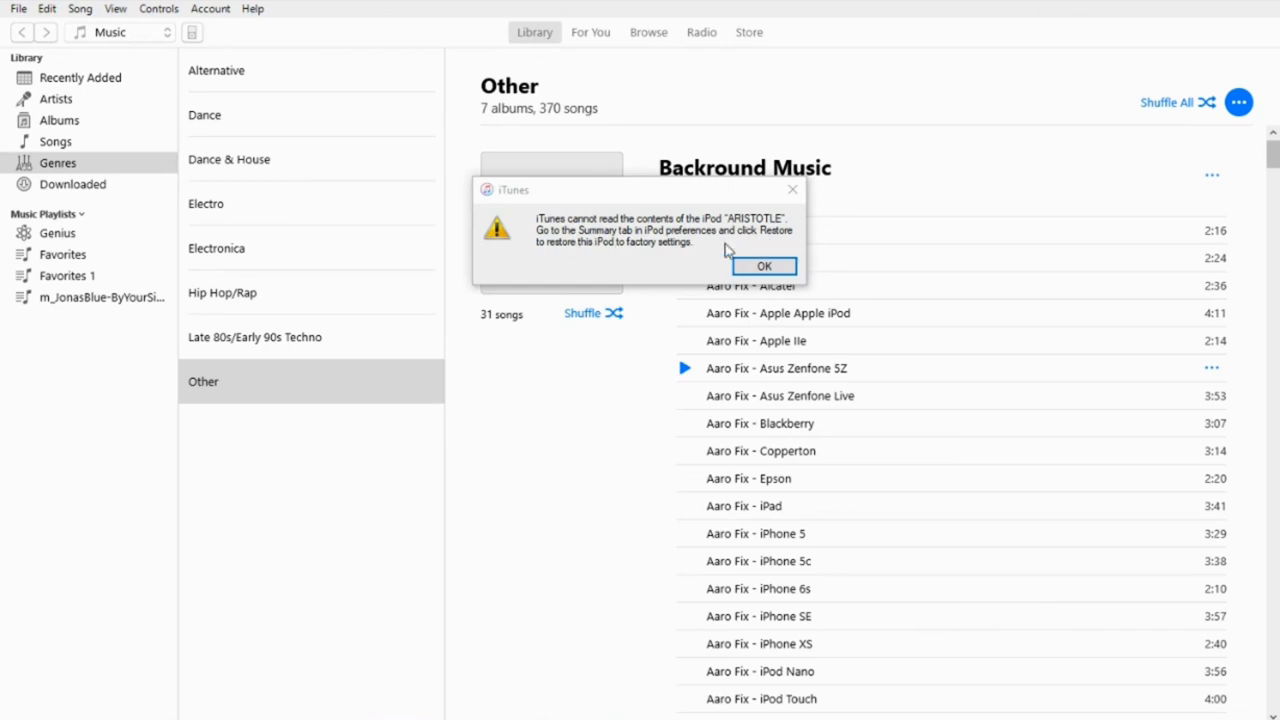
Step: Acknowledge the alert that iTunes cannot read the contents of the iPod ARISTOTLE
{"action": "left_click", "coordinate": [764, 266]}
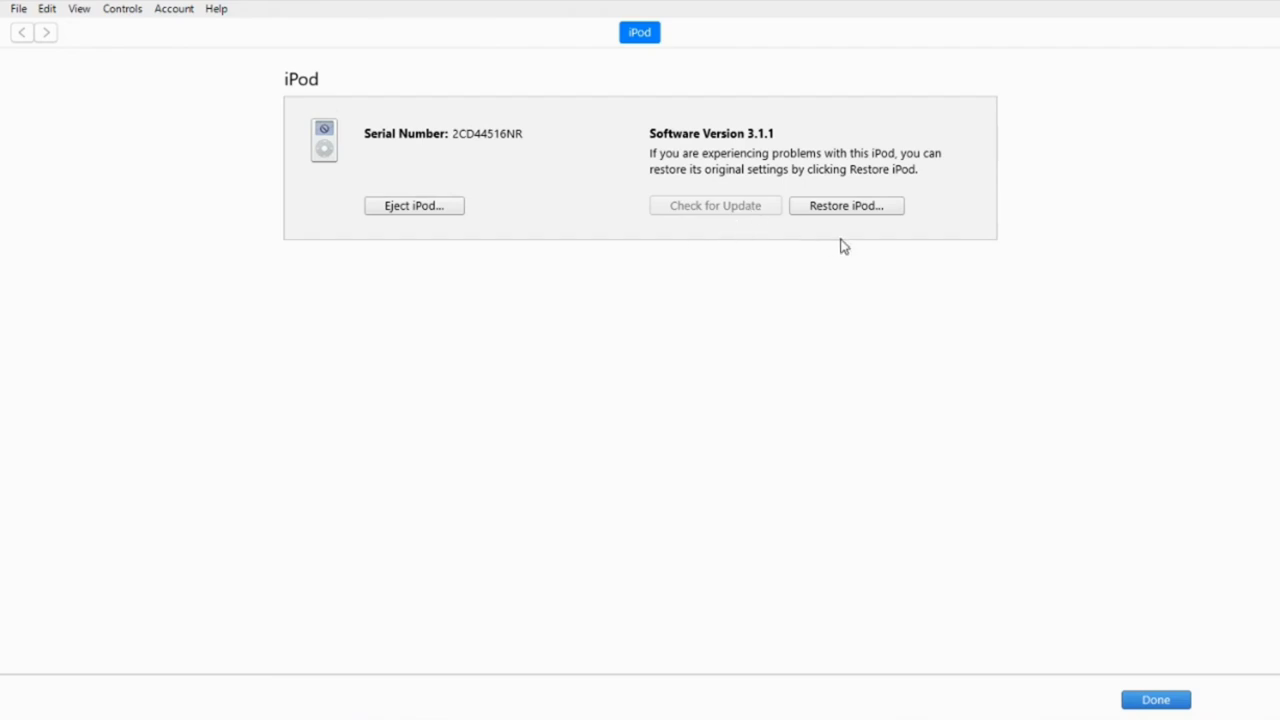
Step: Restore the iPod with iPod Software 3.1.1, accepting the license, and confirm completion
{"action": "left_click", "coordinate": [715, 205]}
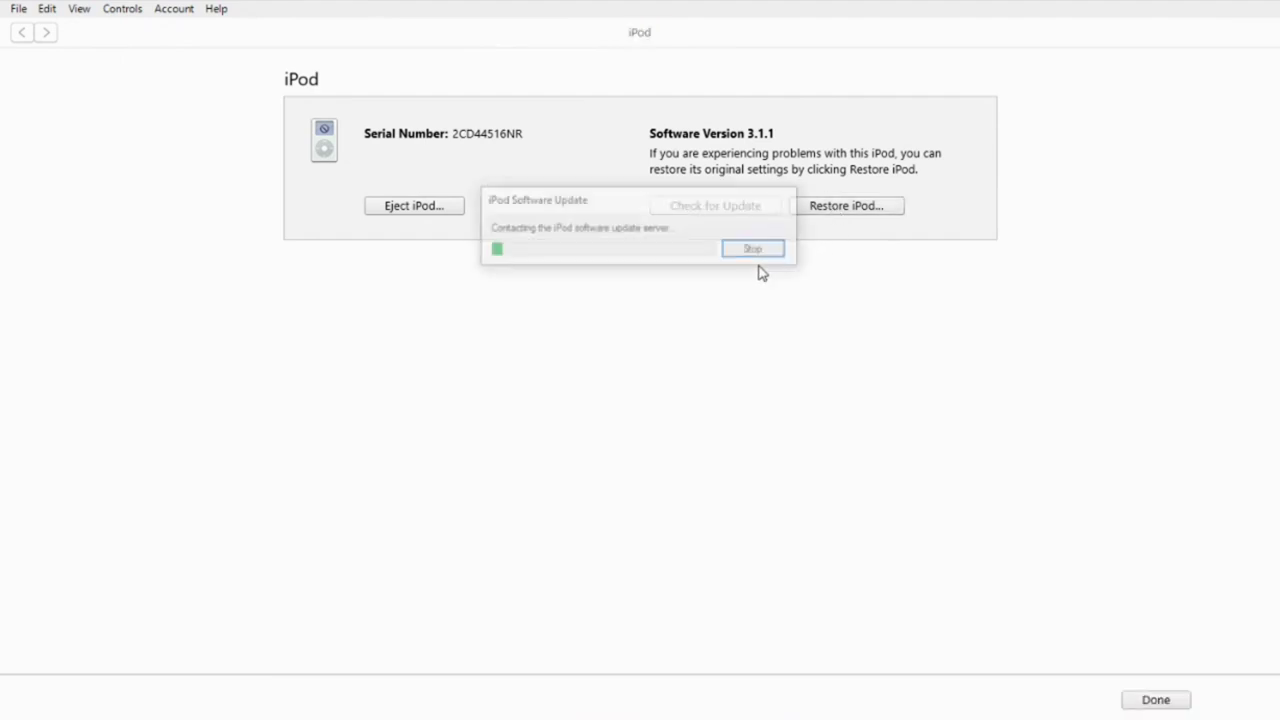
{"action": "left_click", "coordinate": [752, 248]}
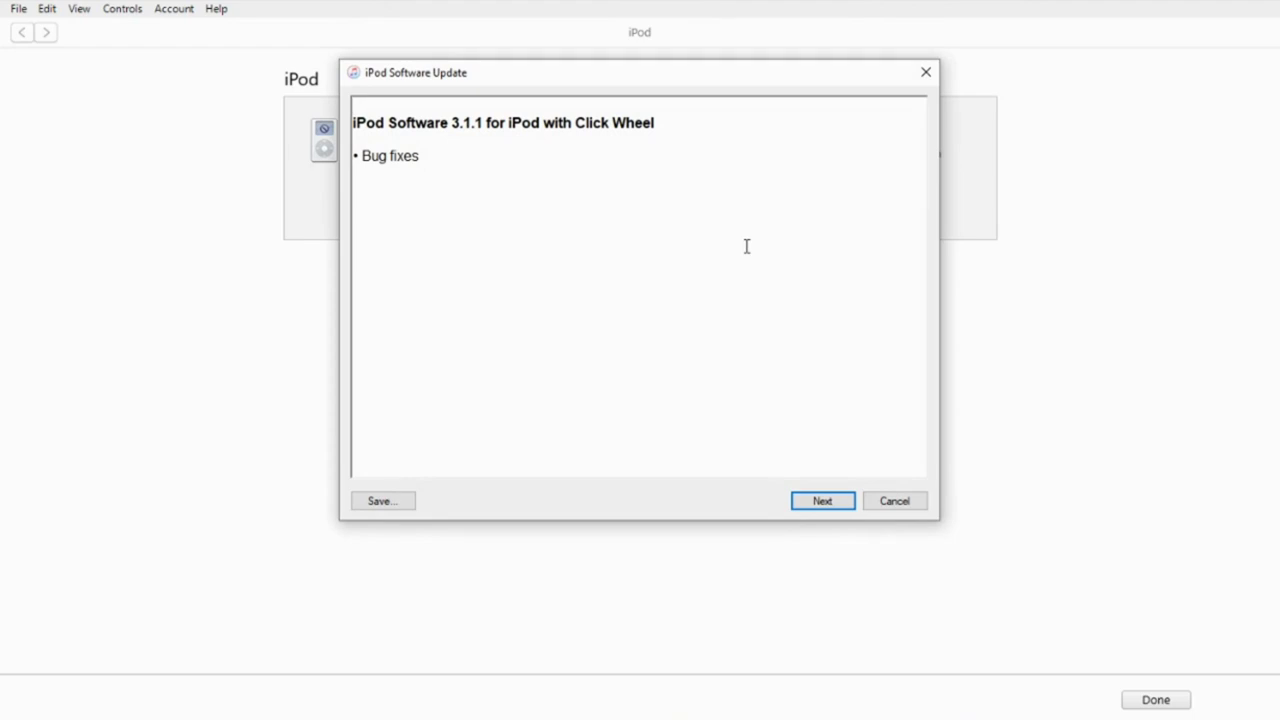
{"action": "mouse_move", "coordinate": [693, 315]}
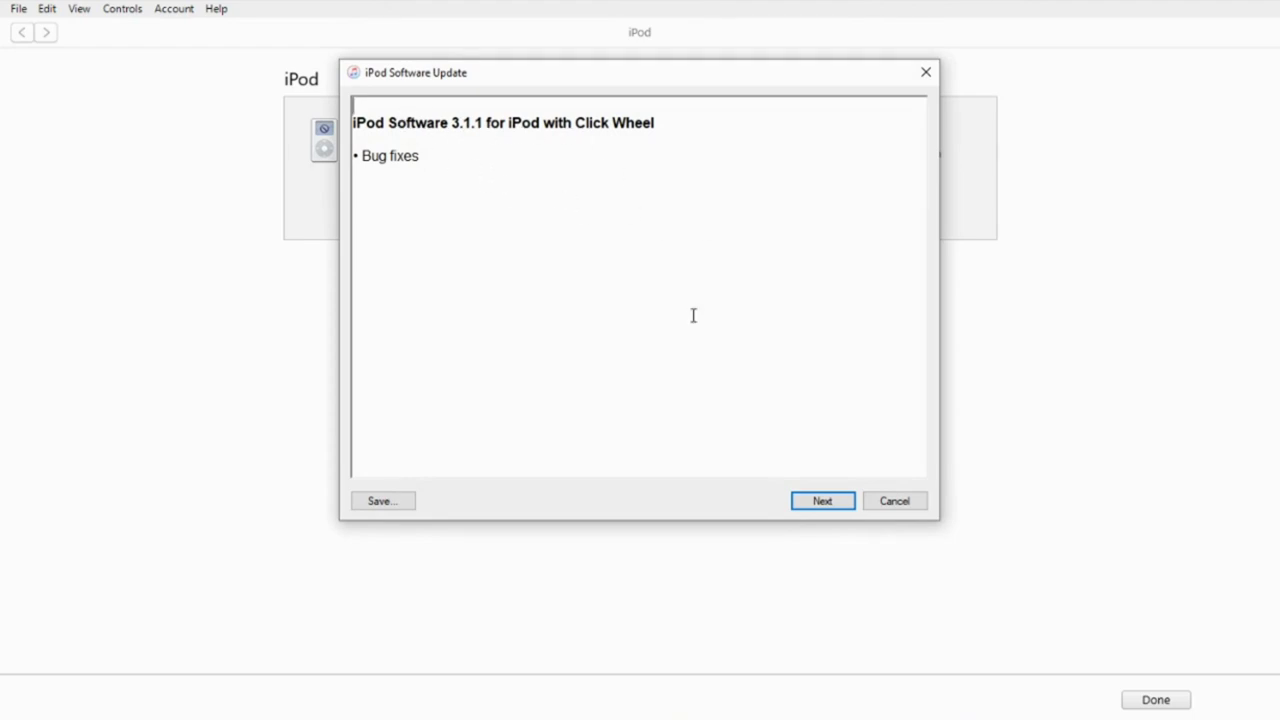
{"action": "left_click", "coordinate": [823, 500]}
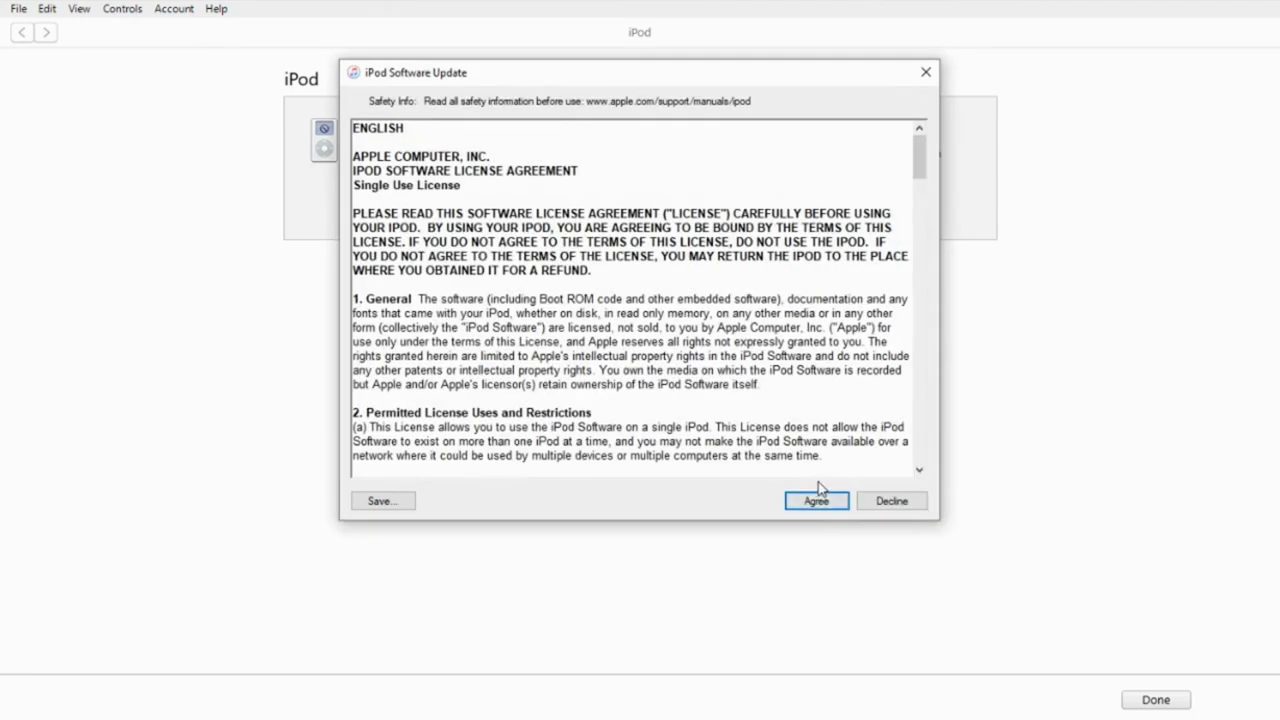
{"action": "left_click", "coordinate": [816, 501]}
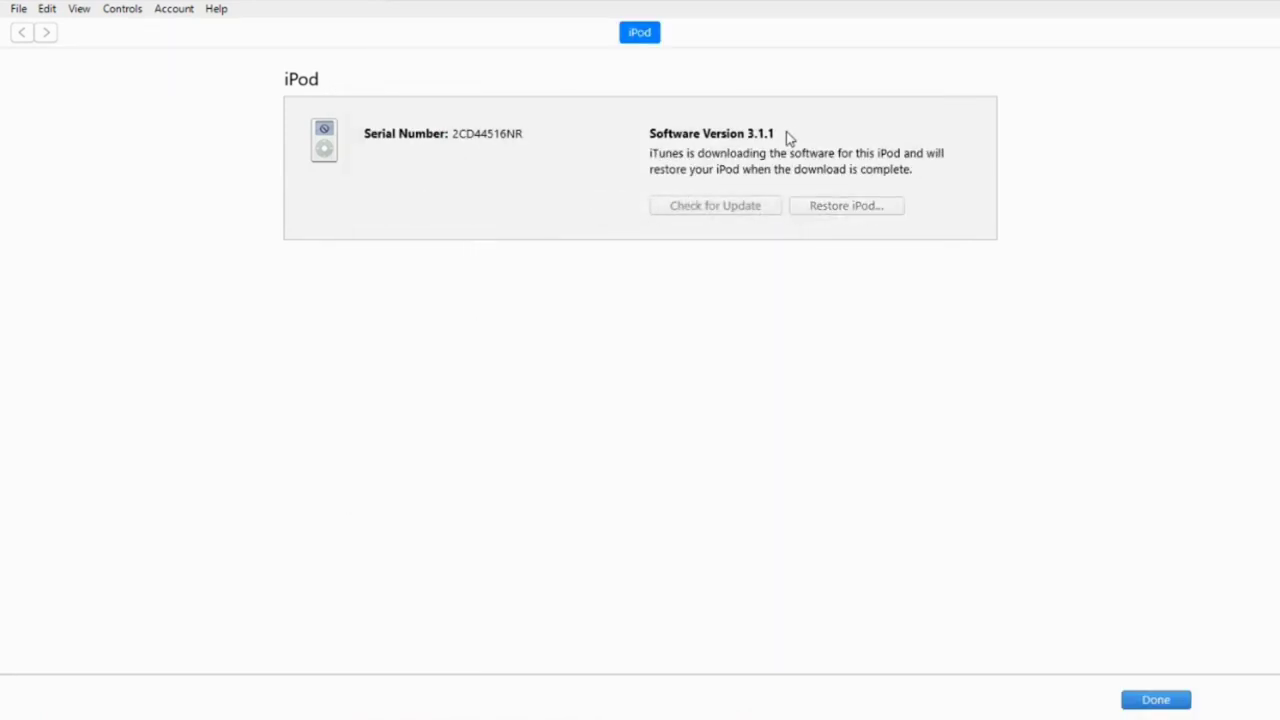
{"action": "mouse_move", "coordinate": [1133, 17]}
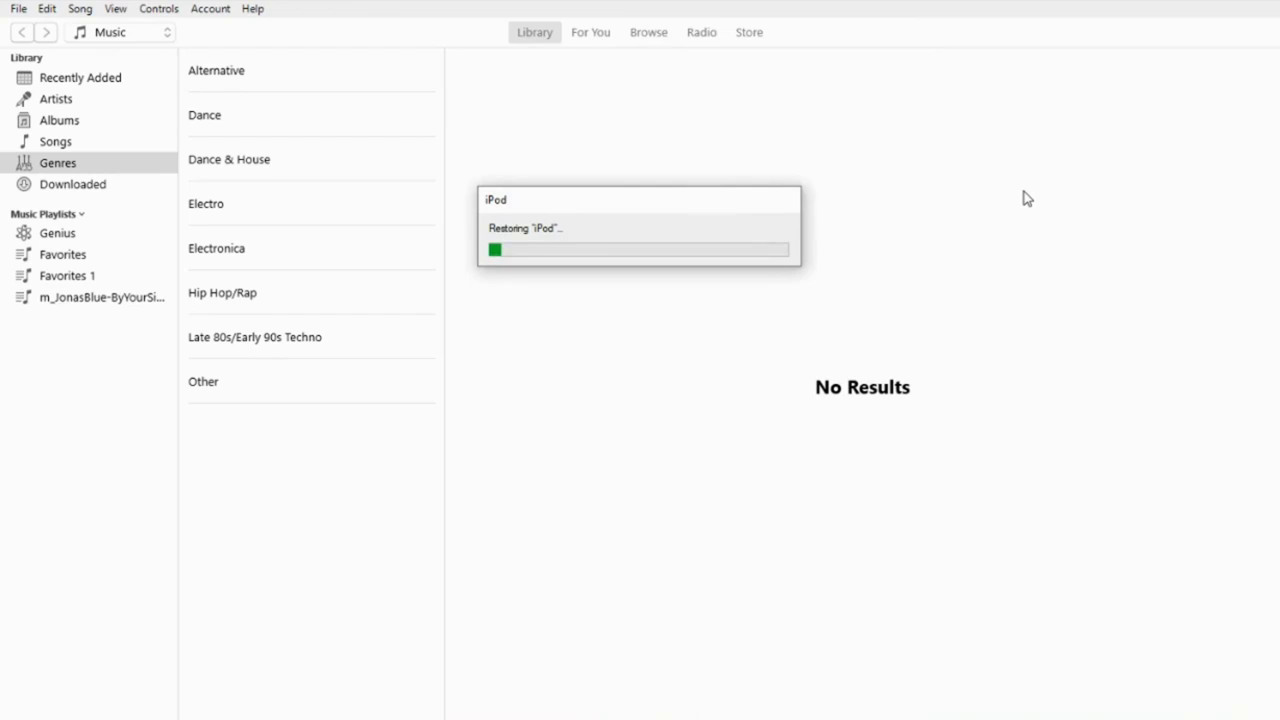
{"action": "mouse_move", "coordinate": [849, 65]}
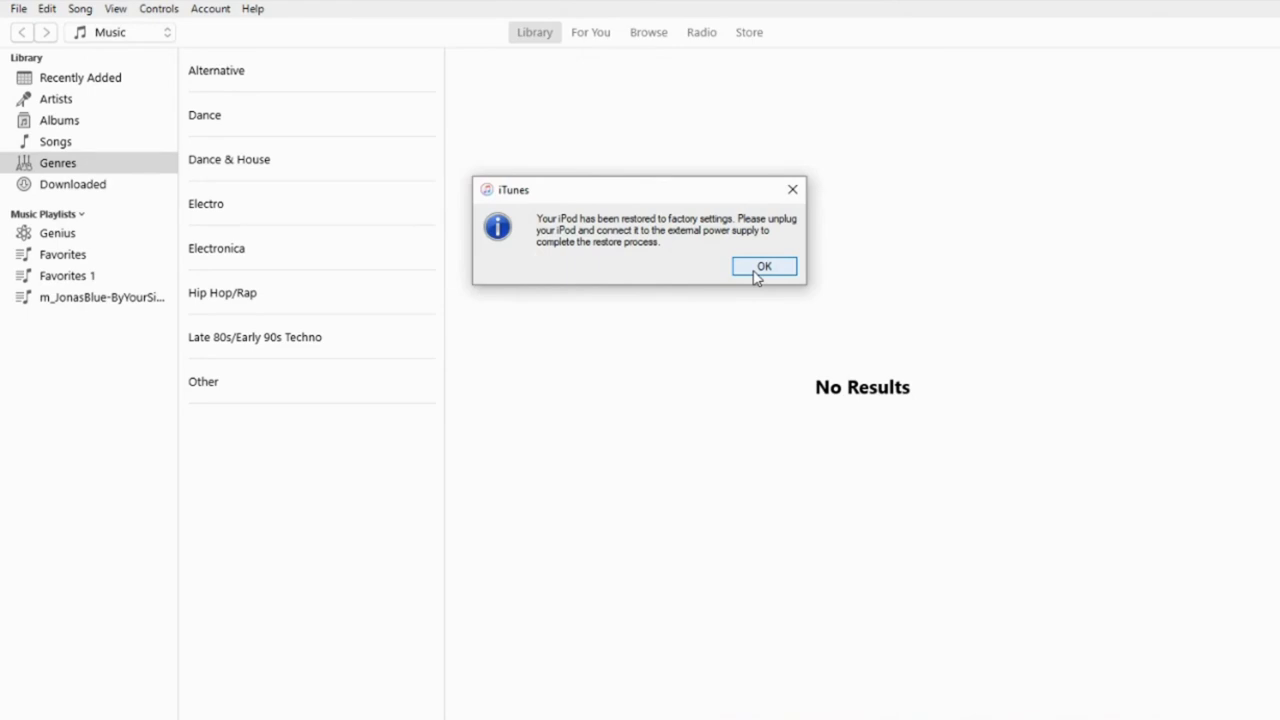
{"action": "left_click", "coordinate": [764, 266]}
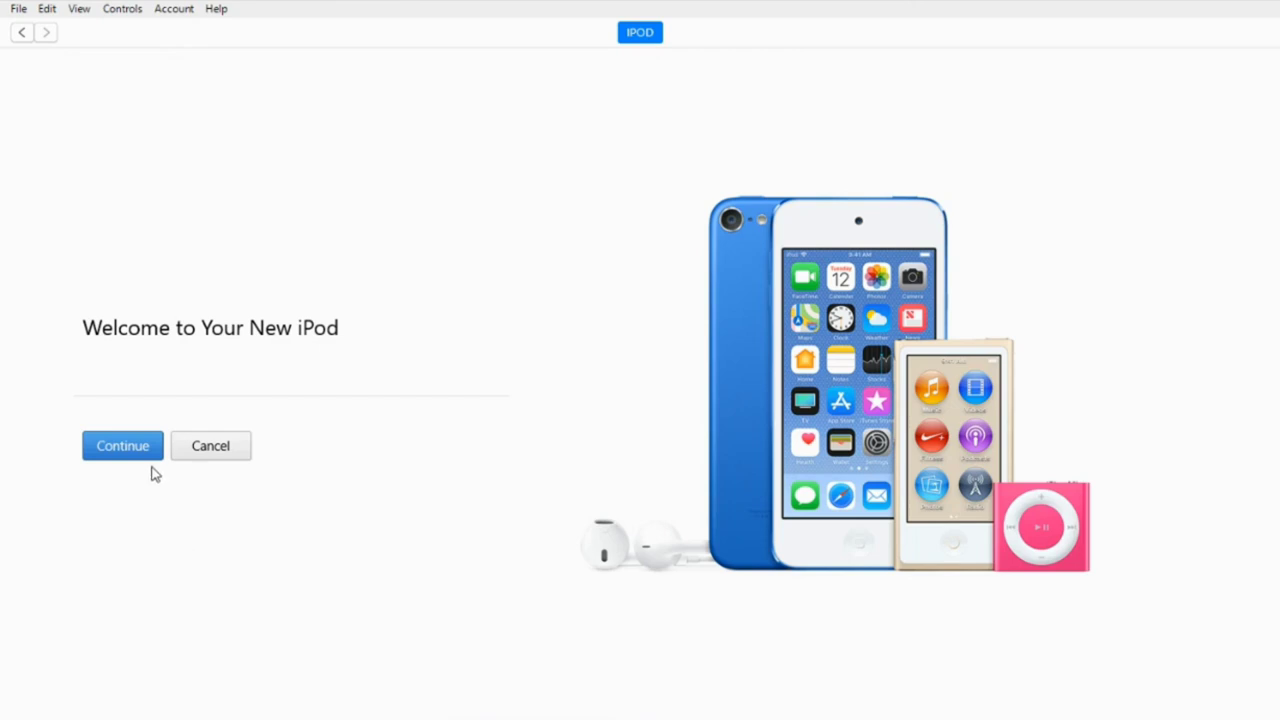
Step: Finish the new-iPod setup and rename the device "Aaron's iPod Classic 4th Gen"
{"action": "left_click", "coordinate": [122, 445]}
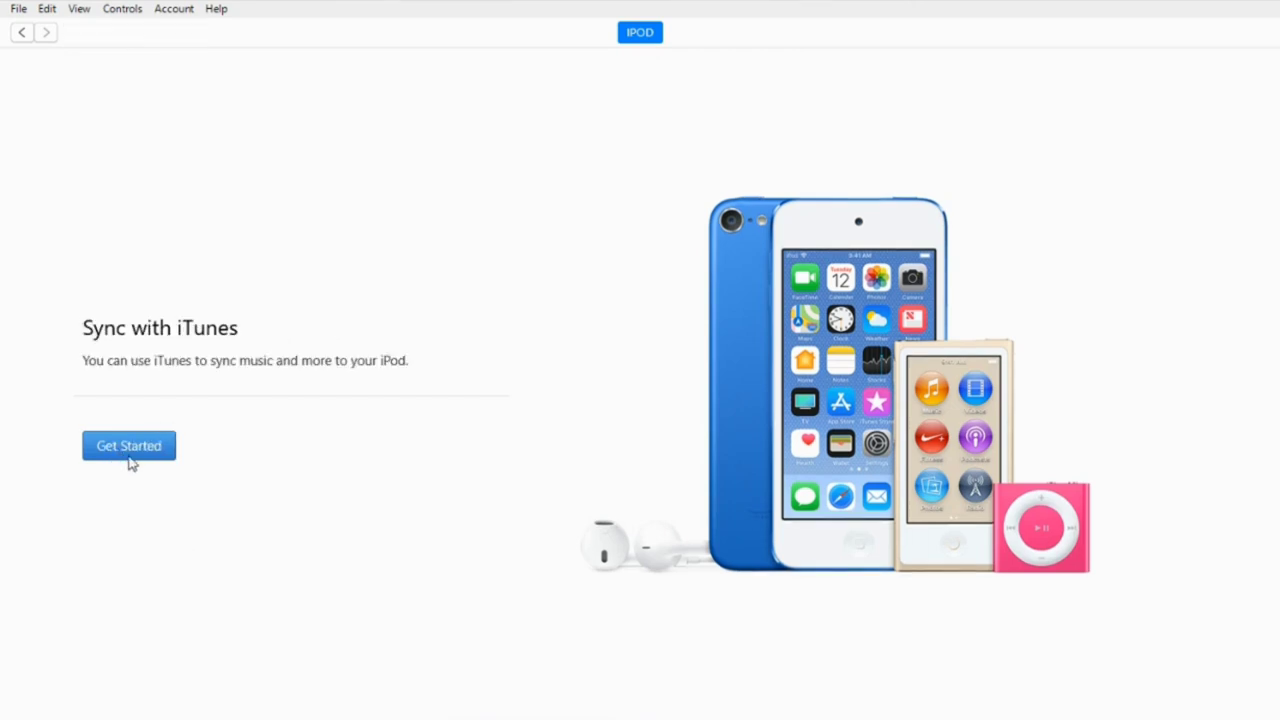
{"action": "left_click", "coordinate": [128, 445]}
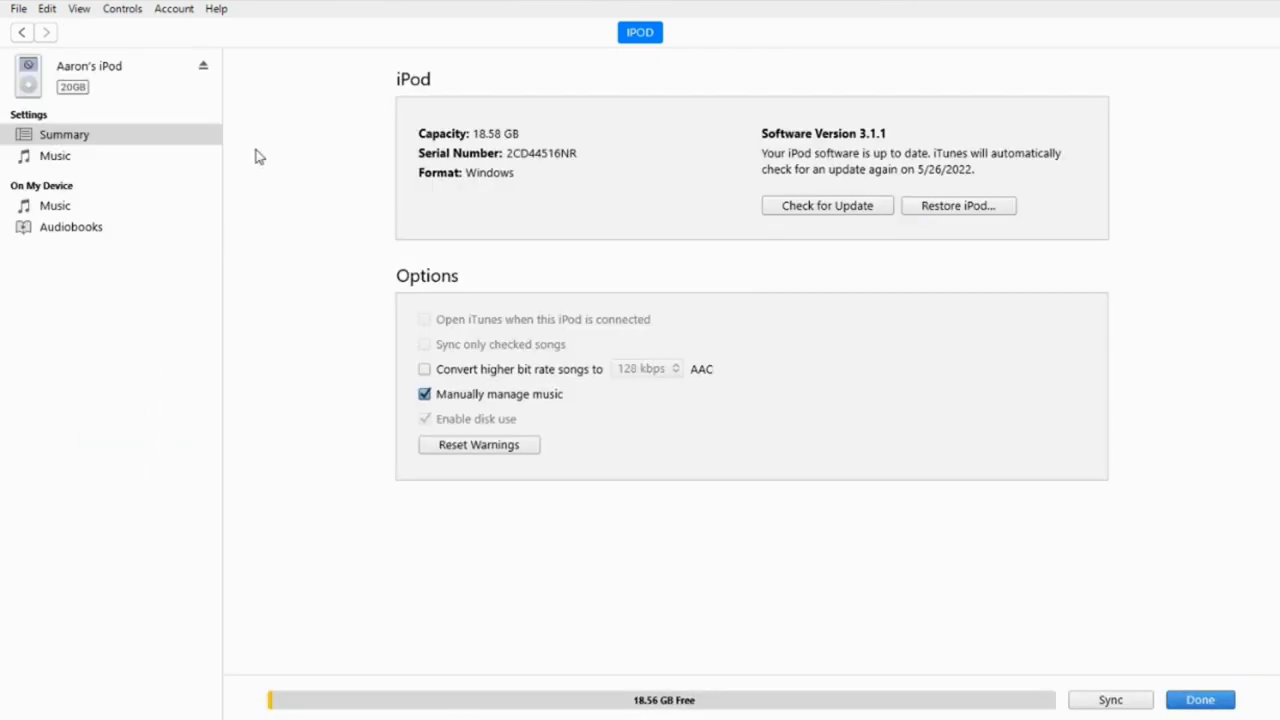
{"action": "mouse_move", "coordinate": [450, 196]}
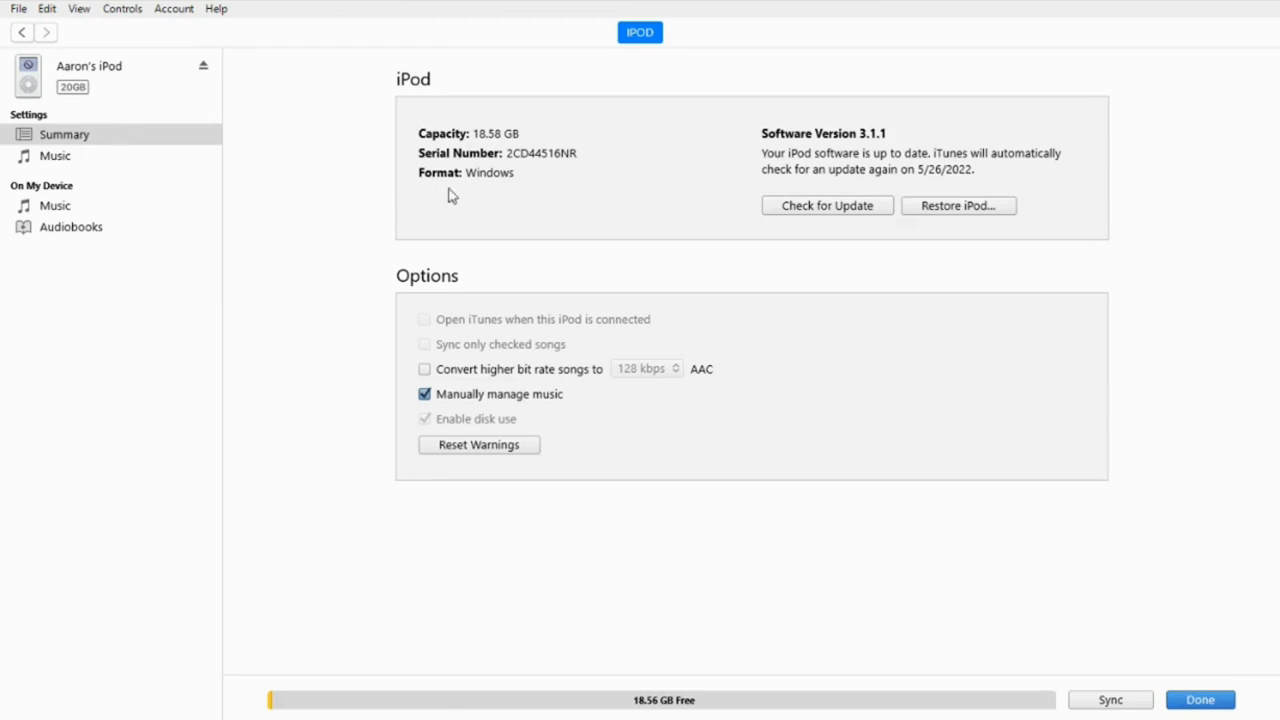
{"action": "left_click", "coordinate": [54, 155]}
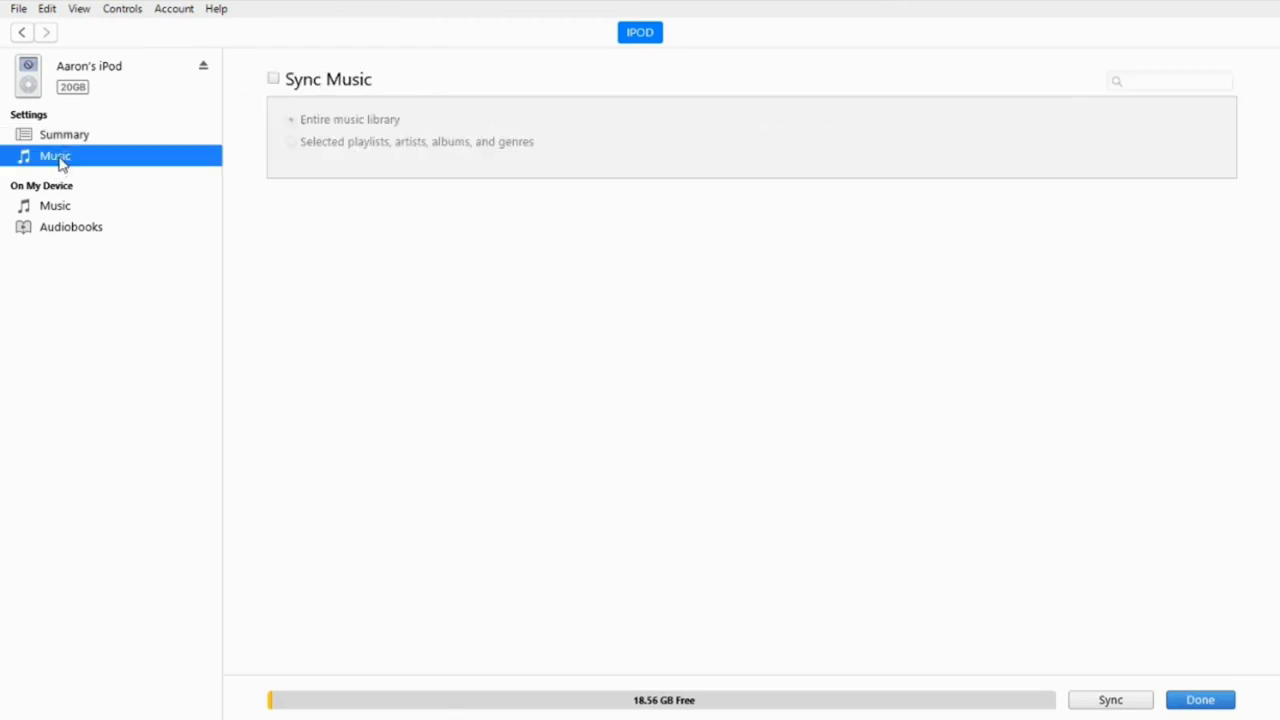
{"action": "left_click", "coordinate": [64, 134]}
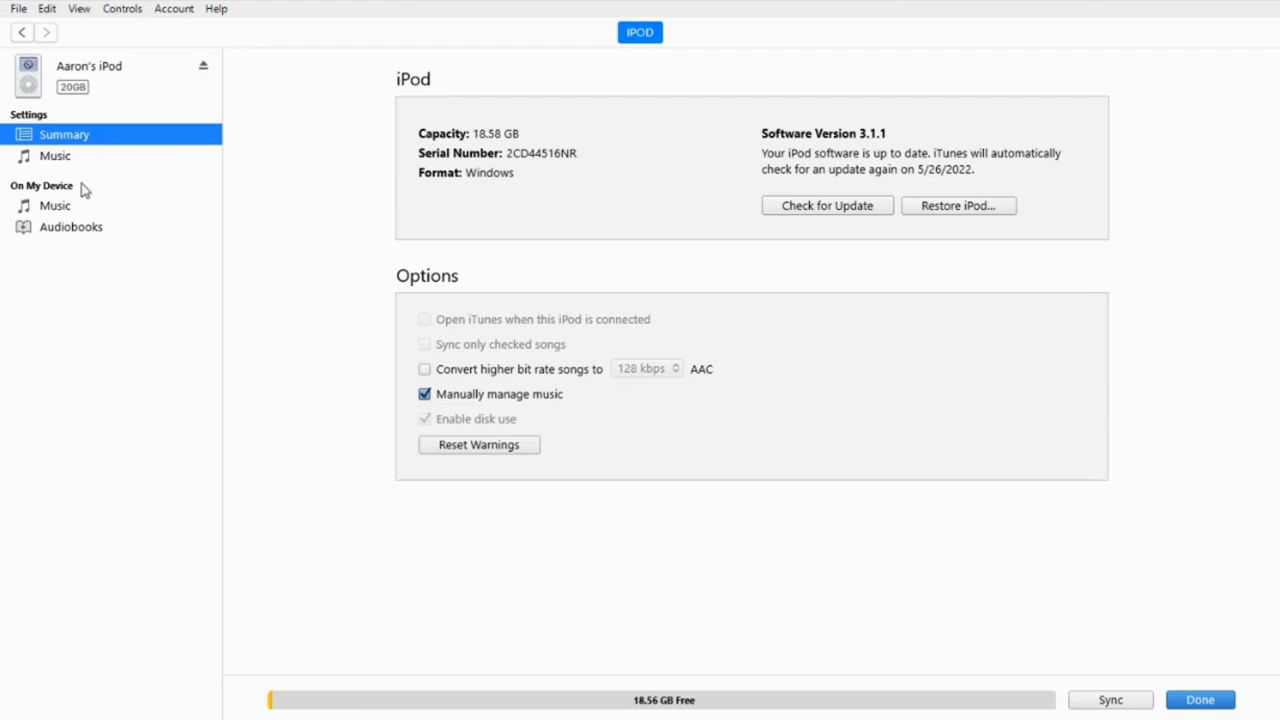
{"action": "double_click", "coordinate": [82, 66]}
{"action": "type", "text": " Classic 4th"}
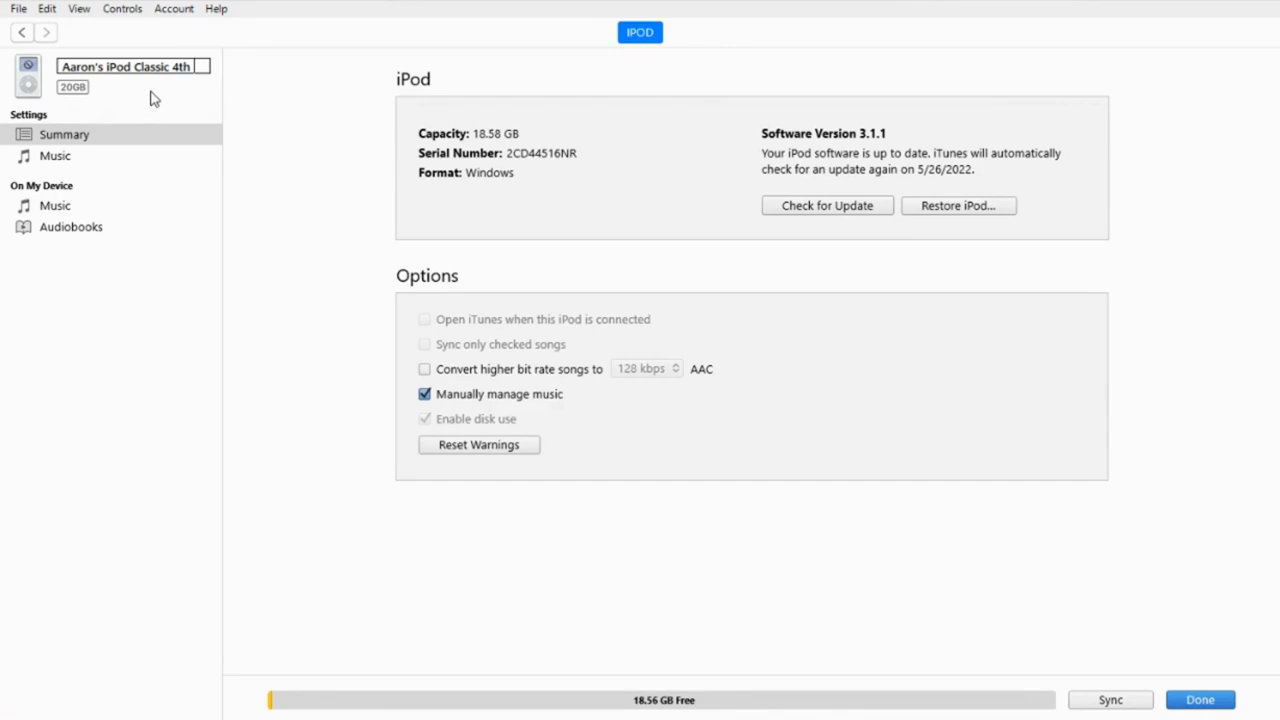
{"action": "type", "text": "Gen"}
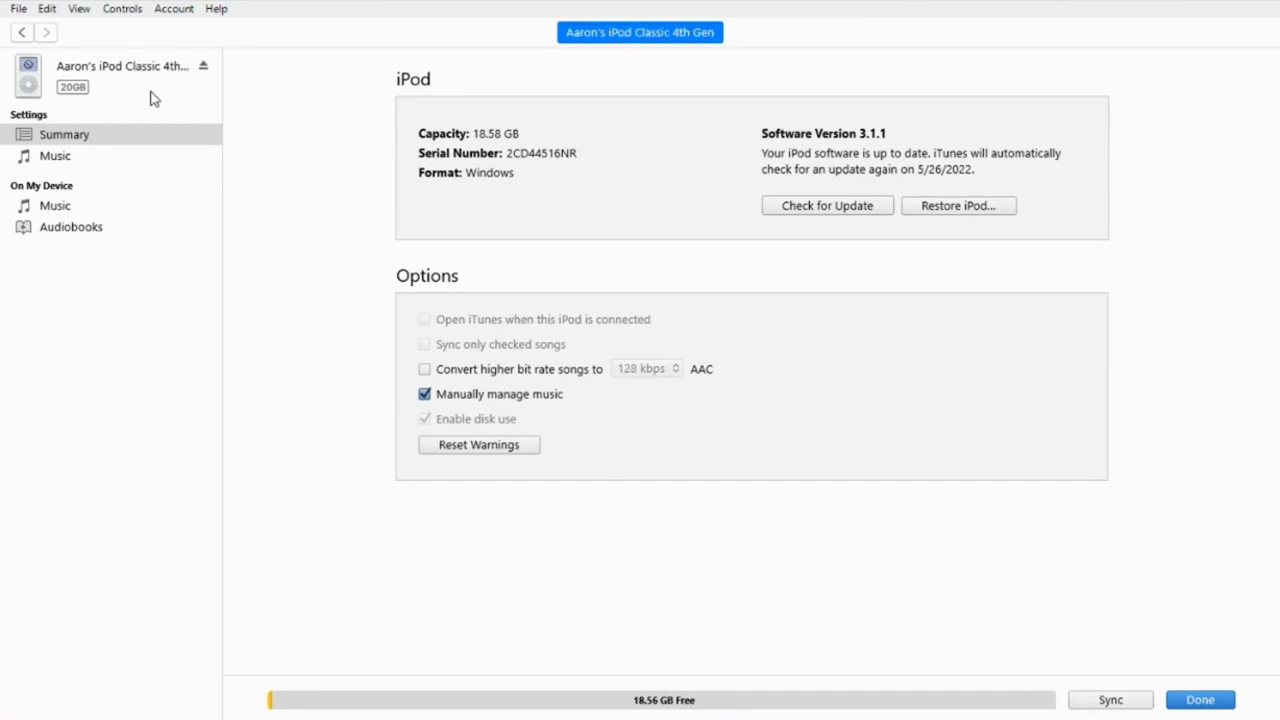
{"action": "mouse_move", "coordinate": [175, 9]}
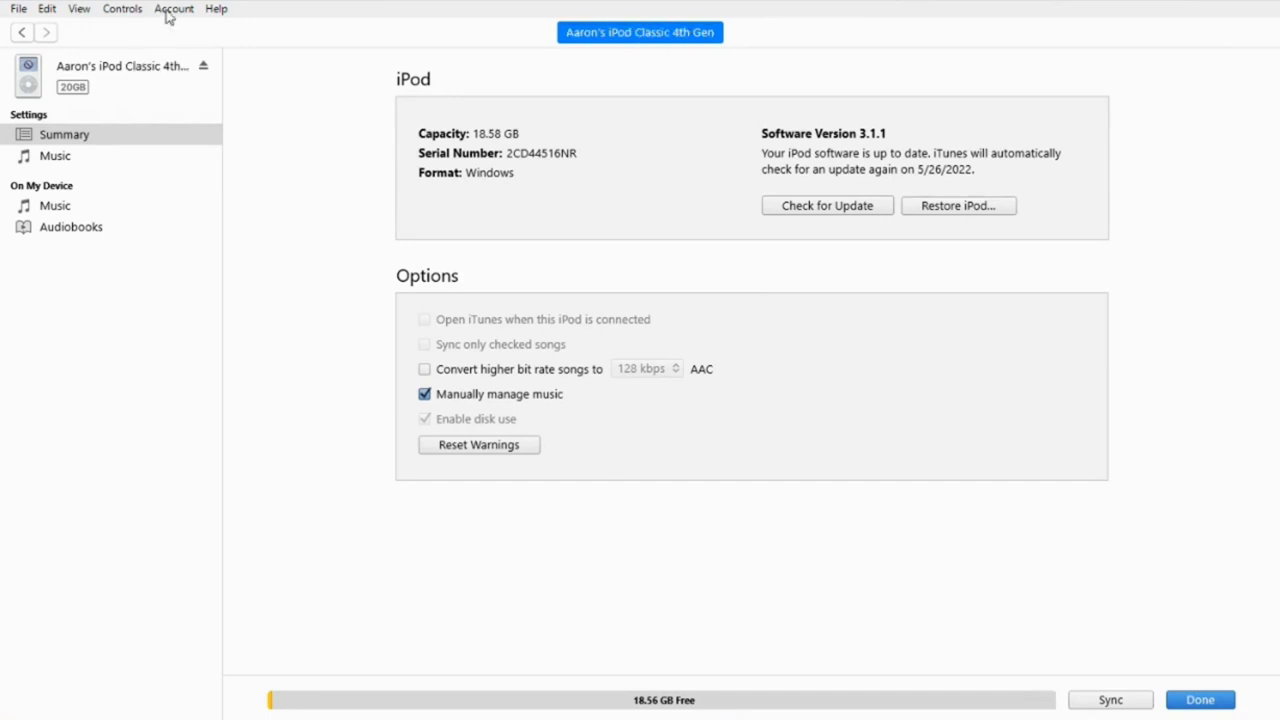
Step: Enable Sync Music for the entire library of 593 songs on the iPod
{"action": "left_click", "coordinate": [55, 155]}
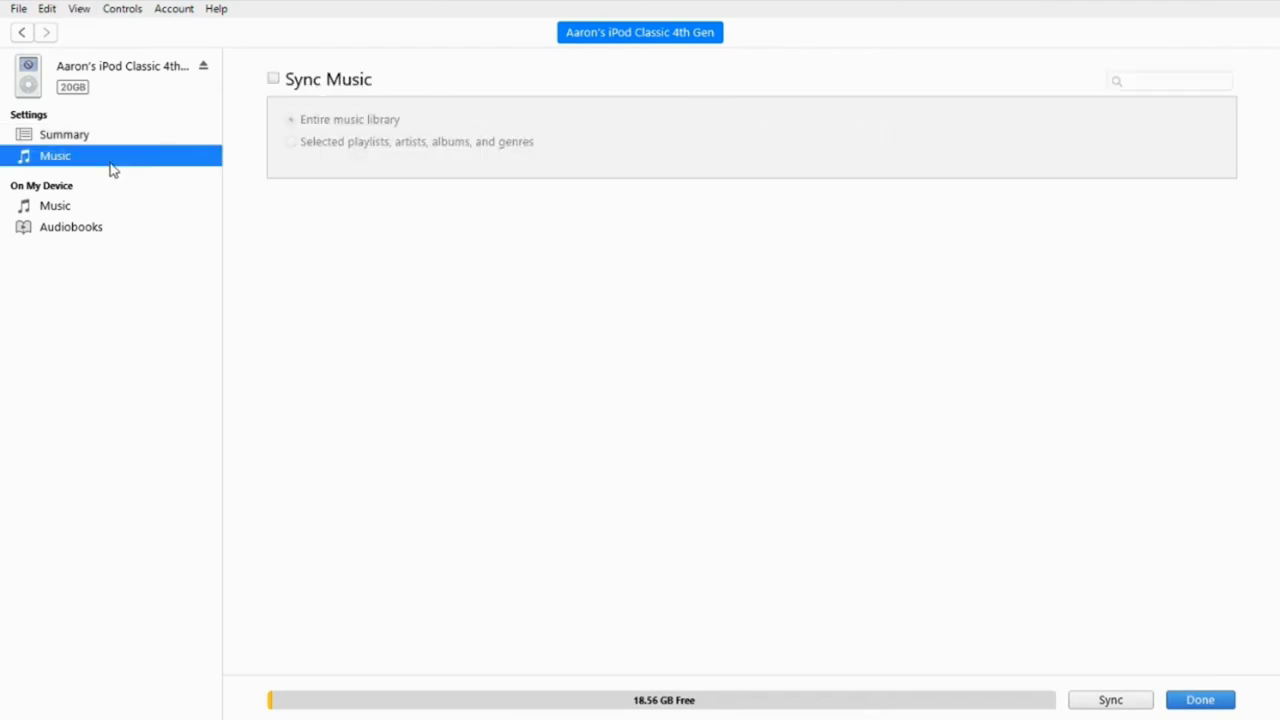
{"action": "left_click", "coordinate": [270, 78]}
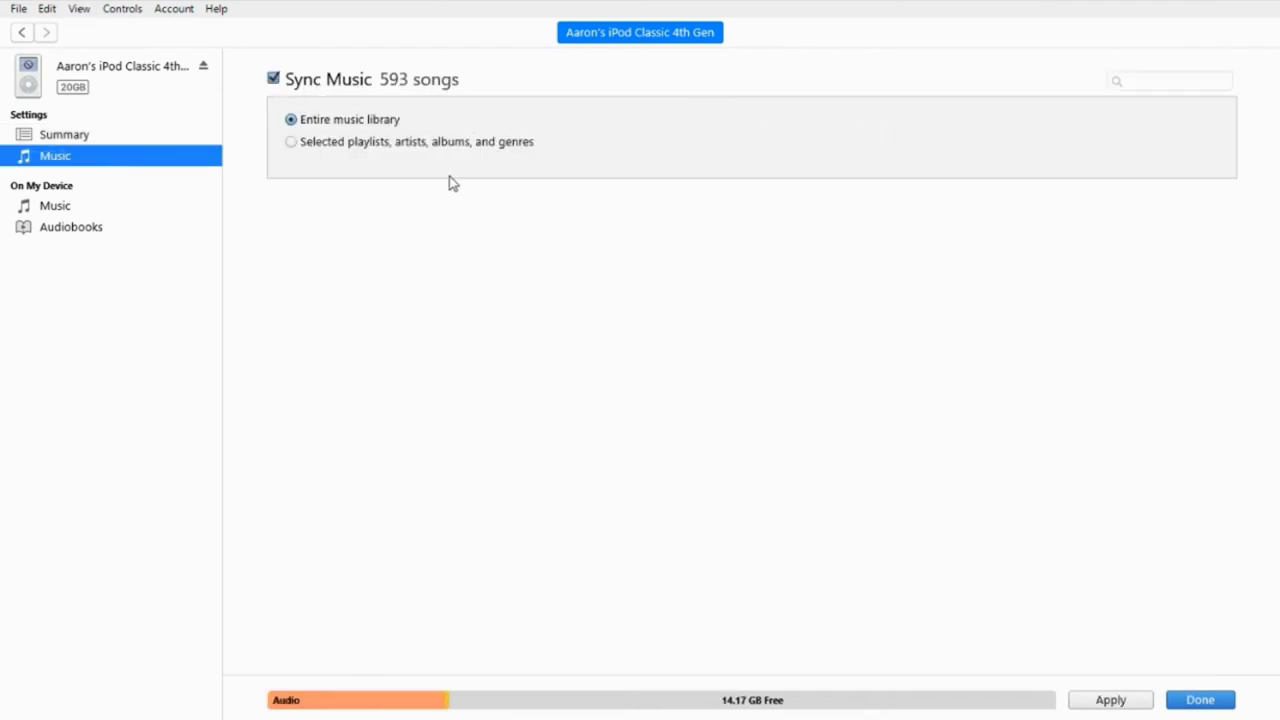
{"action": "mouse_move", "coordinate": [1042, 683]}
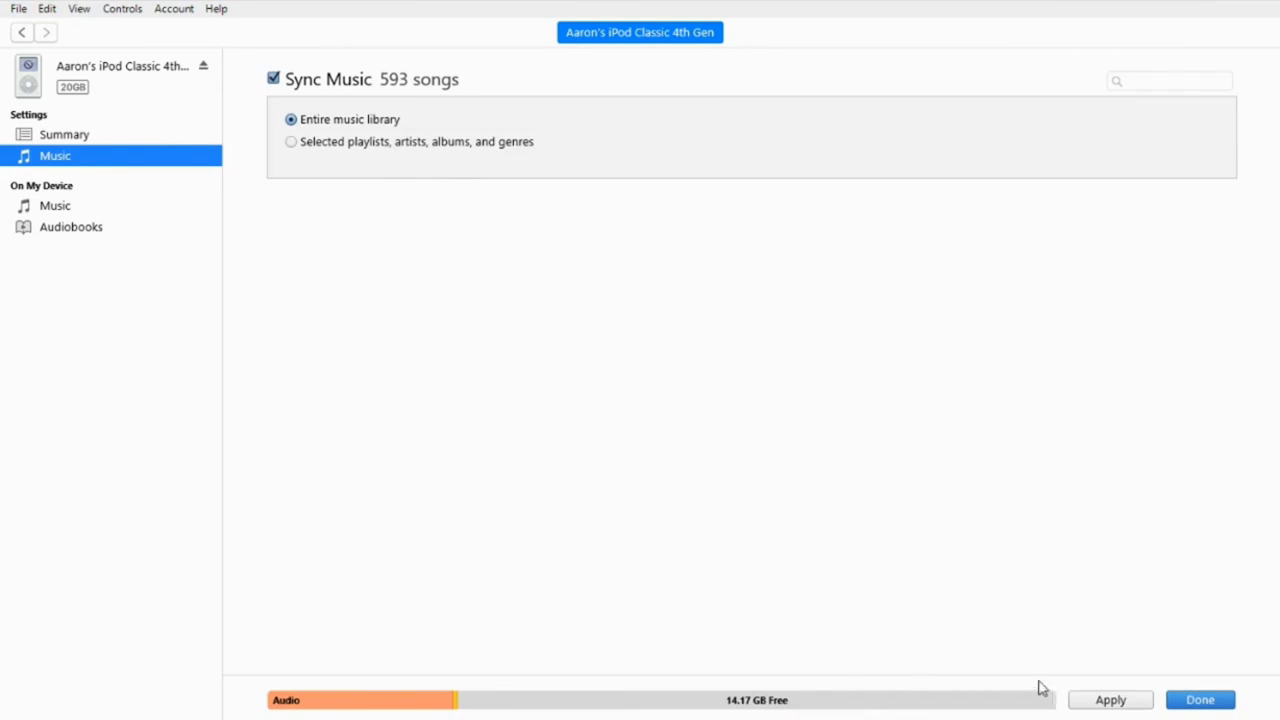